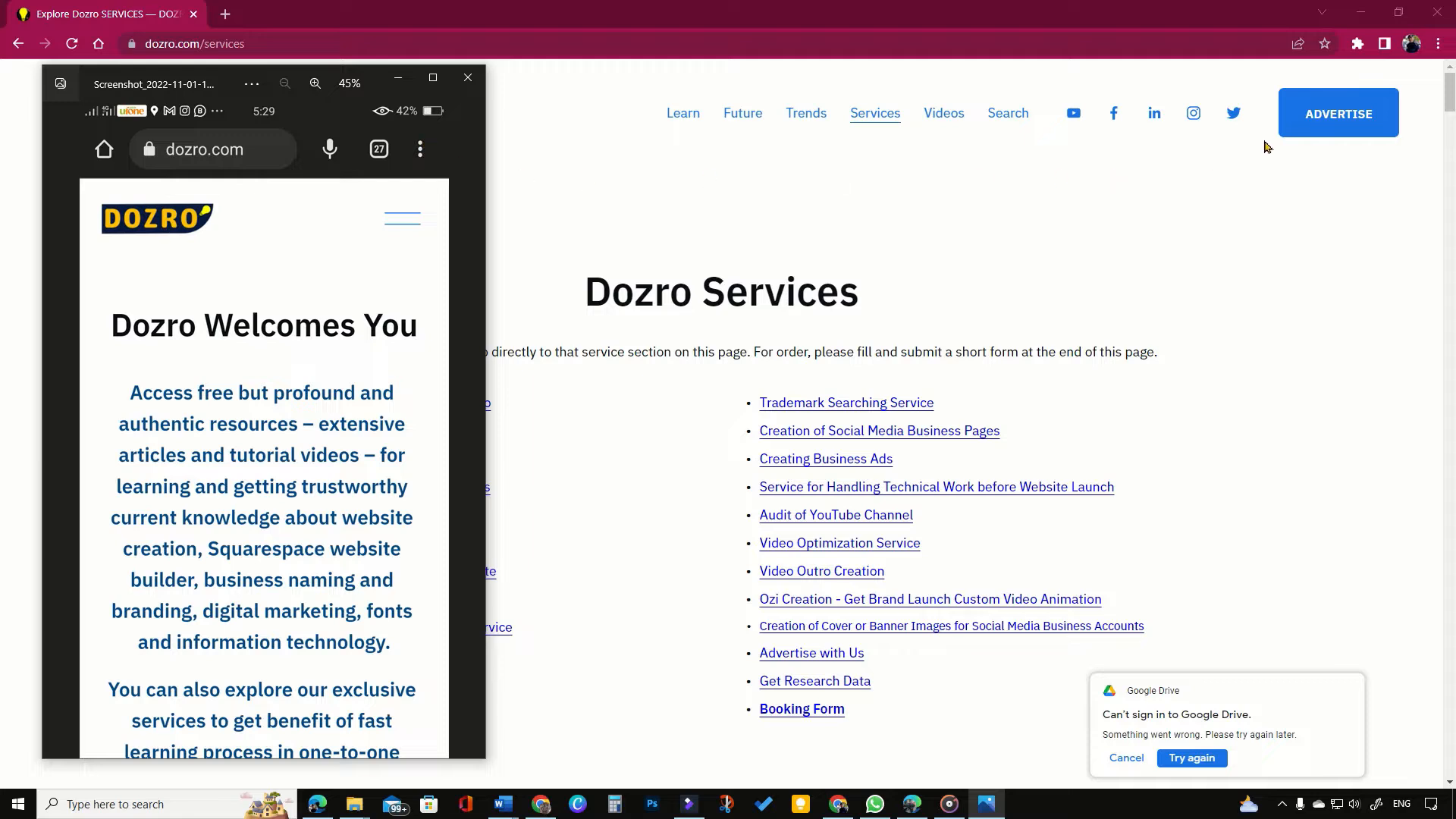
# - Navigate from the Chrome menu into Settings' Manage search engines page, down to the Site search list
pyautogui.click(1441, 44)
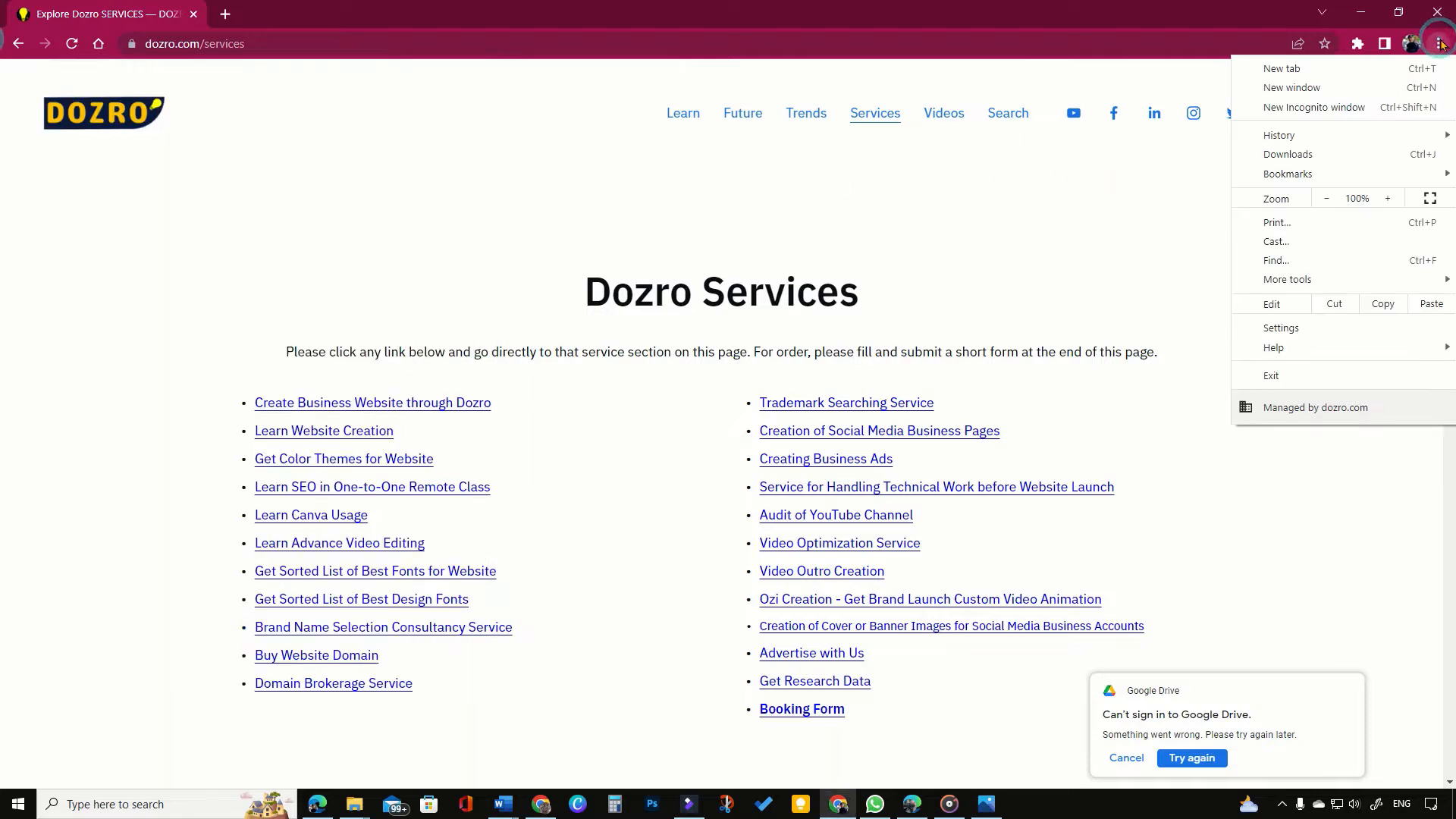
pyautogui.click(1280, 328)
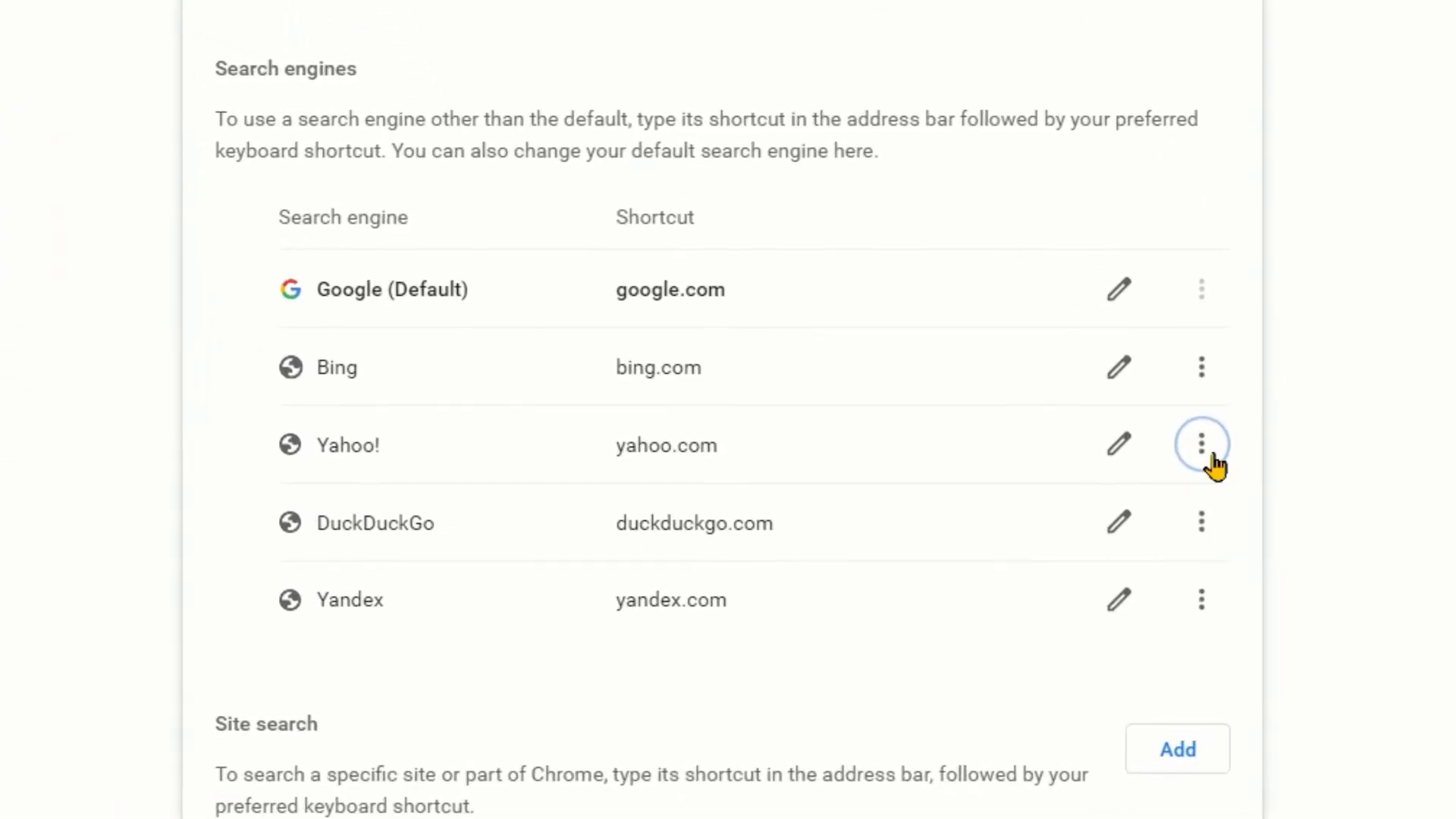
pyautogui.click(1201, 444)
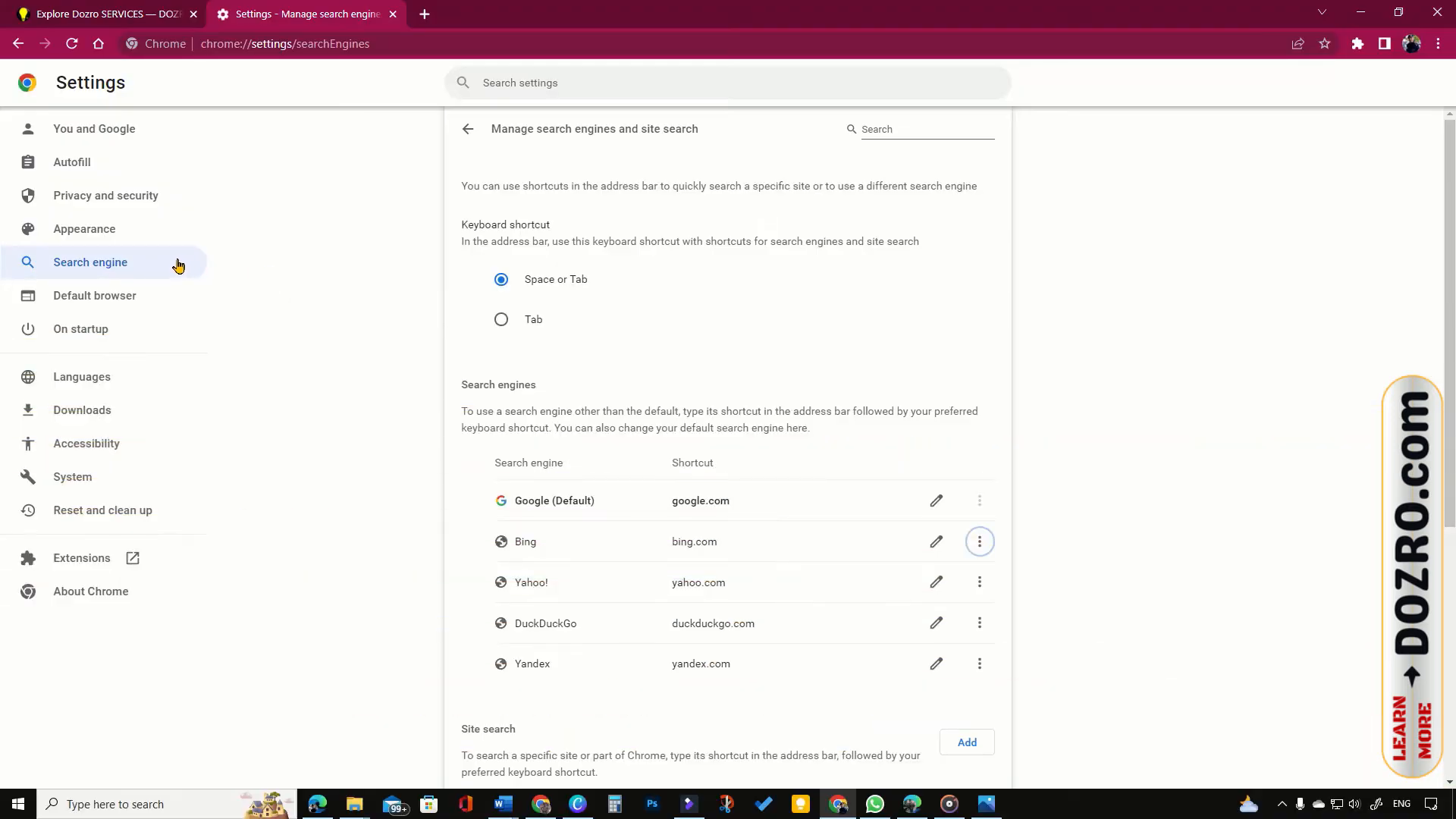
pyautogui.moveTo(520, 535)
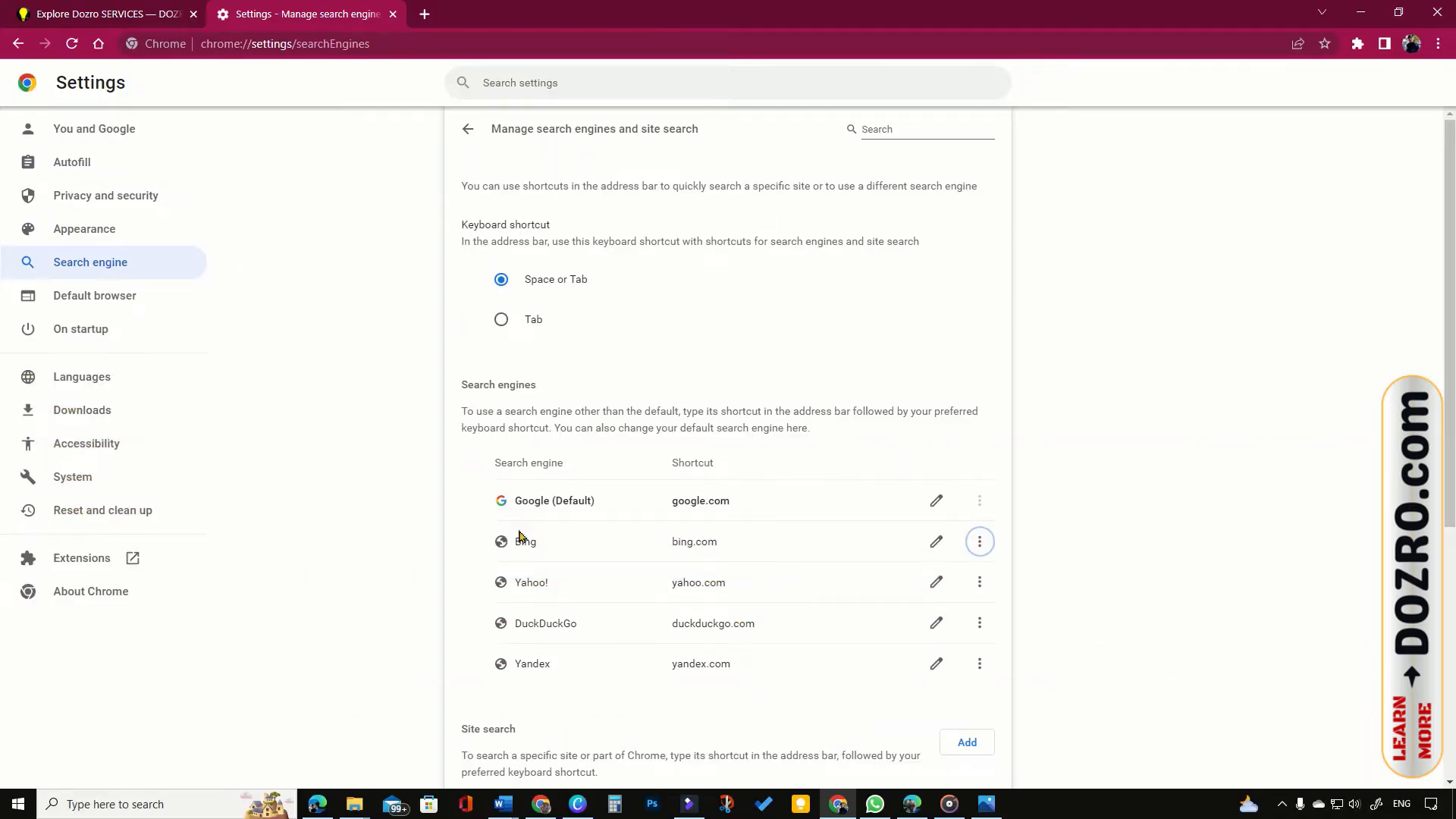
pyautogui.scroll(-3)
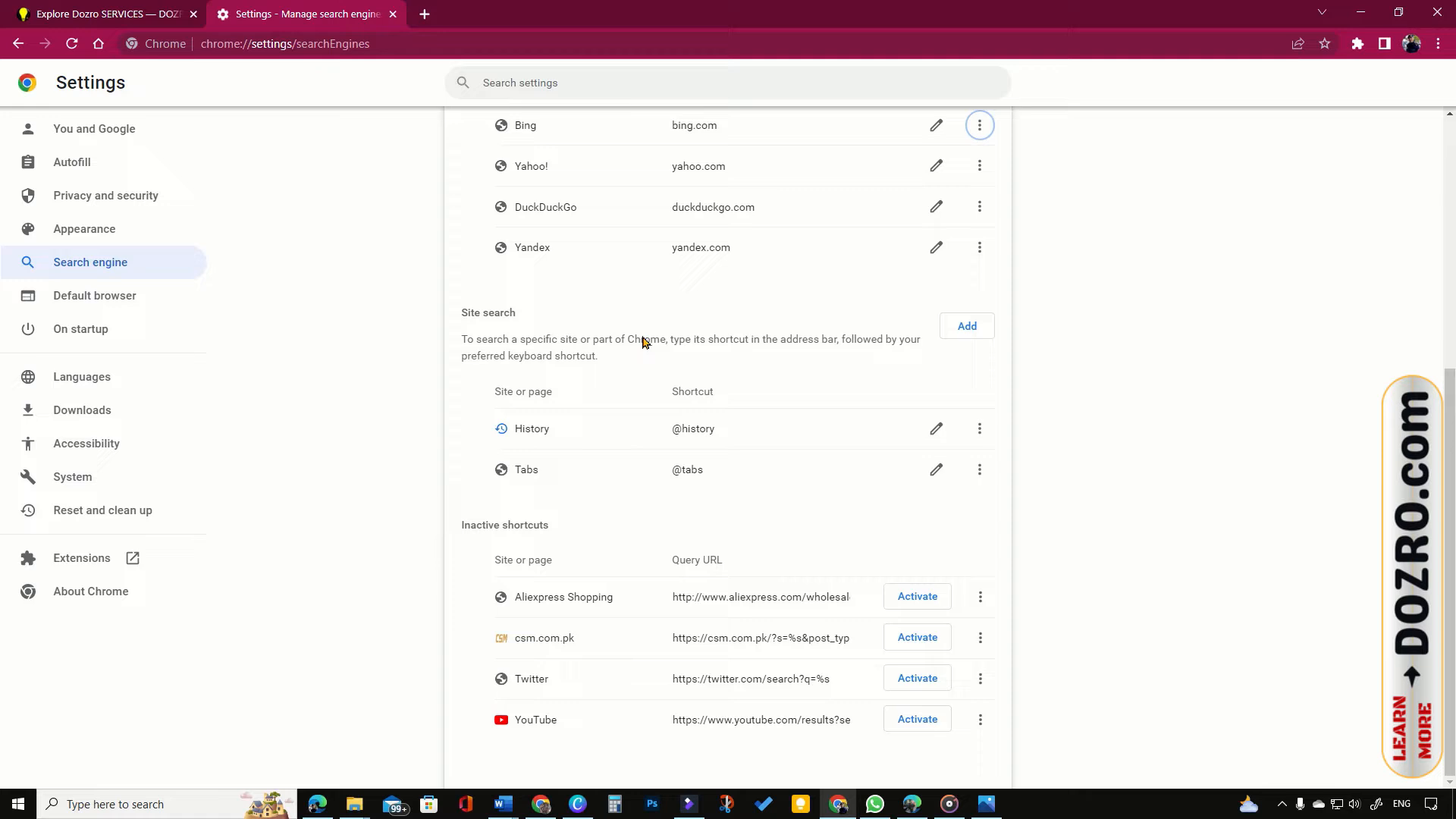
# - Start a new site search entry named YouTube with shortcut dozro
pyautogui.click(965, 324)
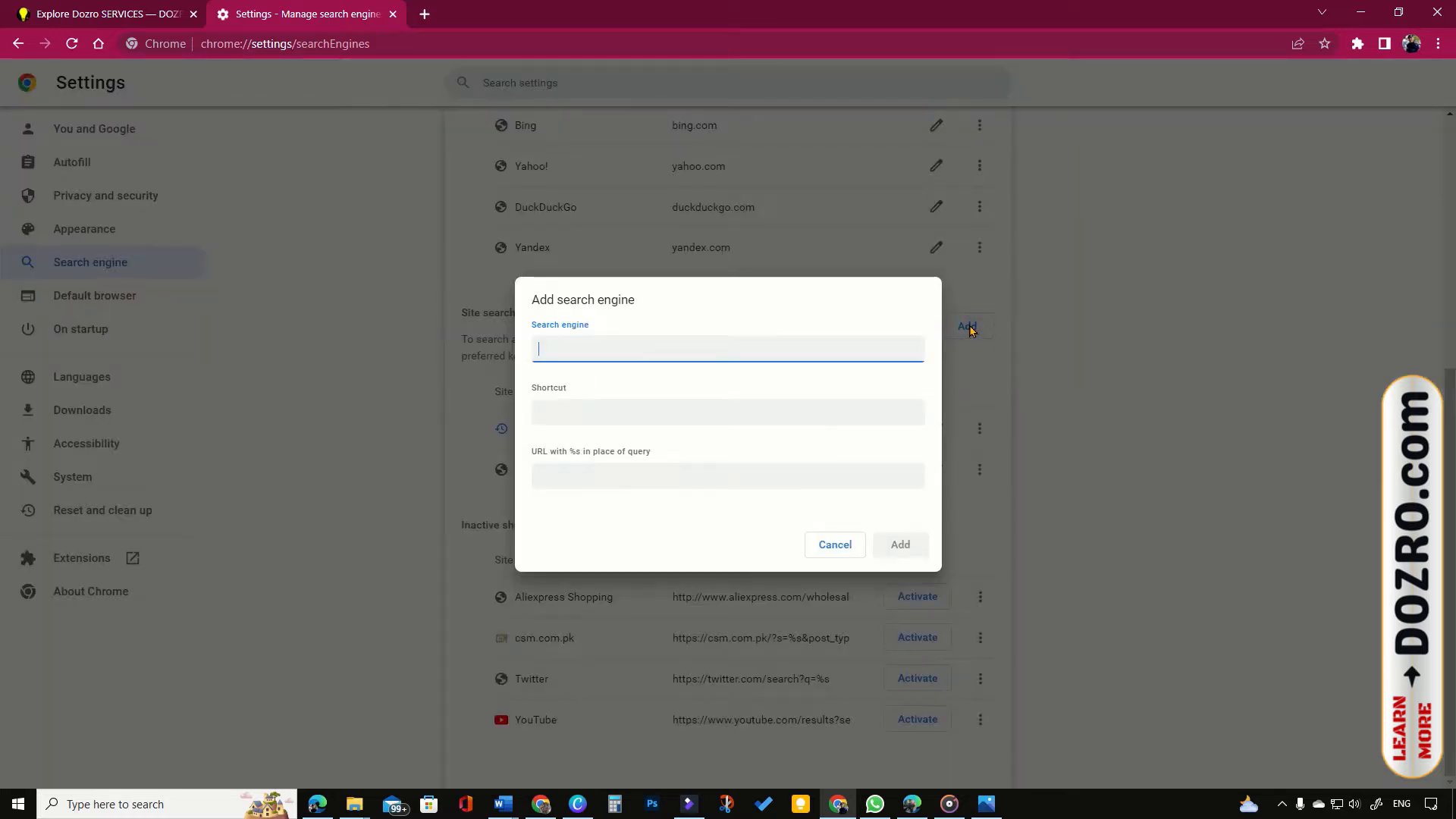
pyautogui.write('YouTube')
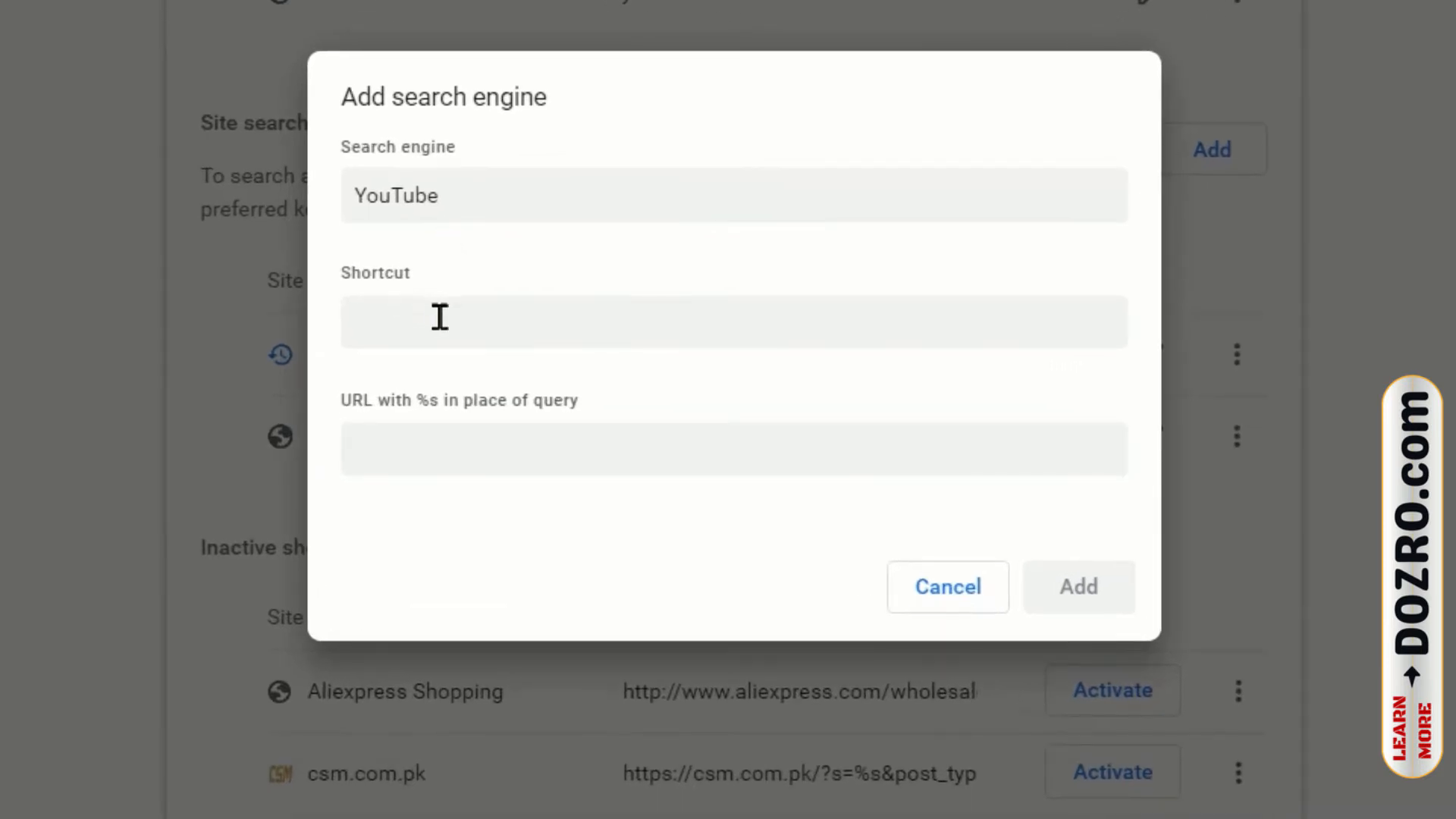
pyautogui.write('d')
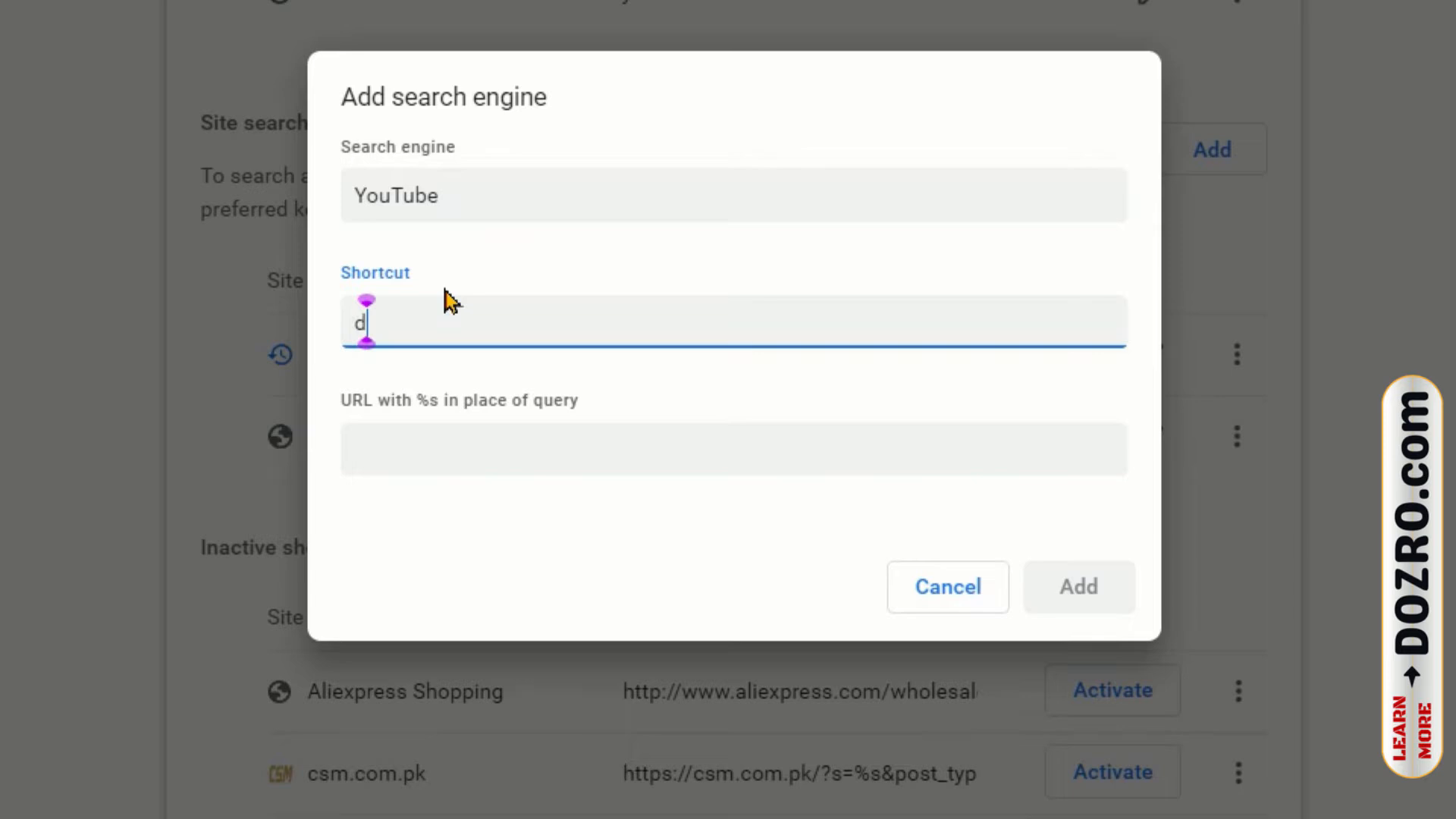
pyautogui.write('ozro')
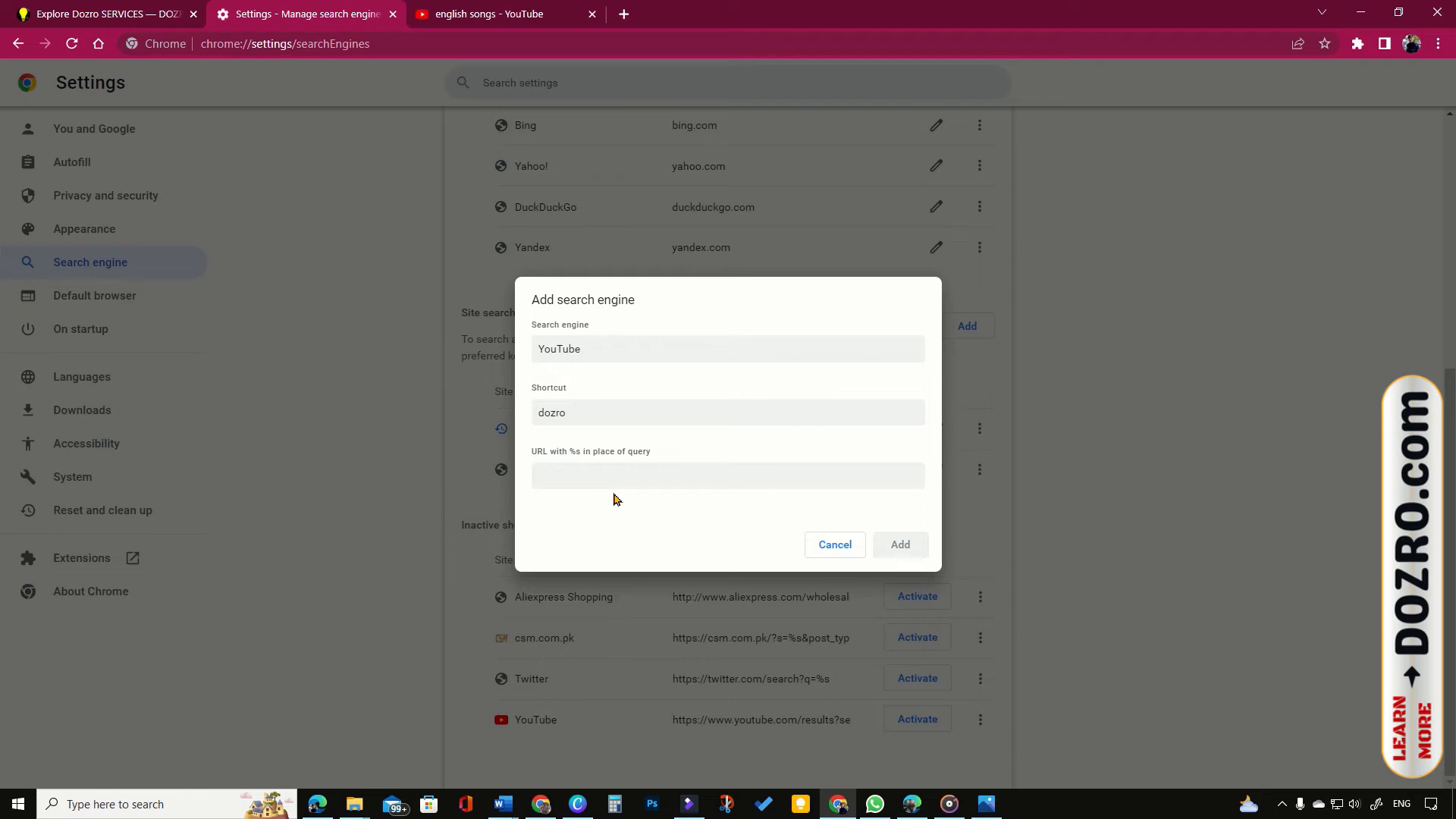
pyautogui.moveTo(620, 501)
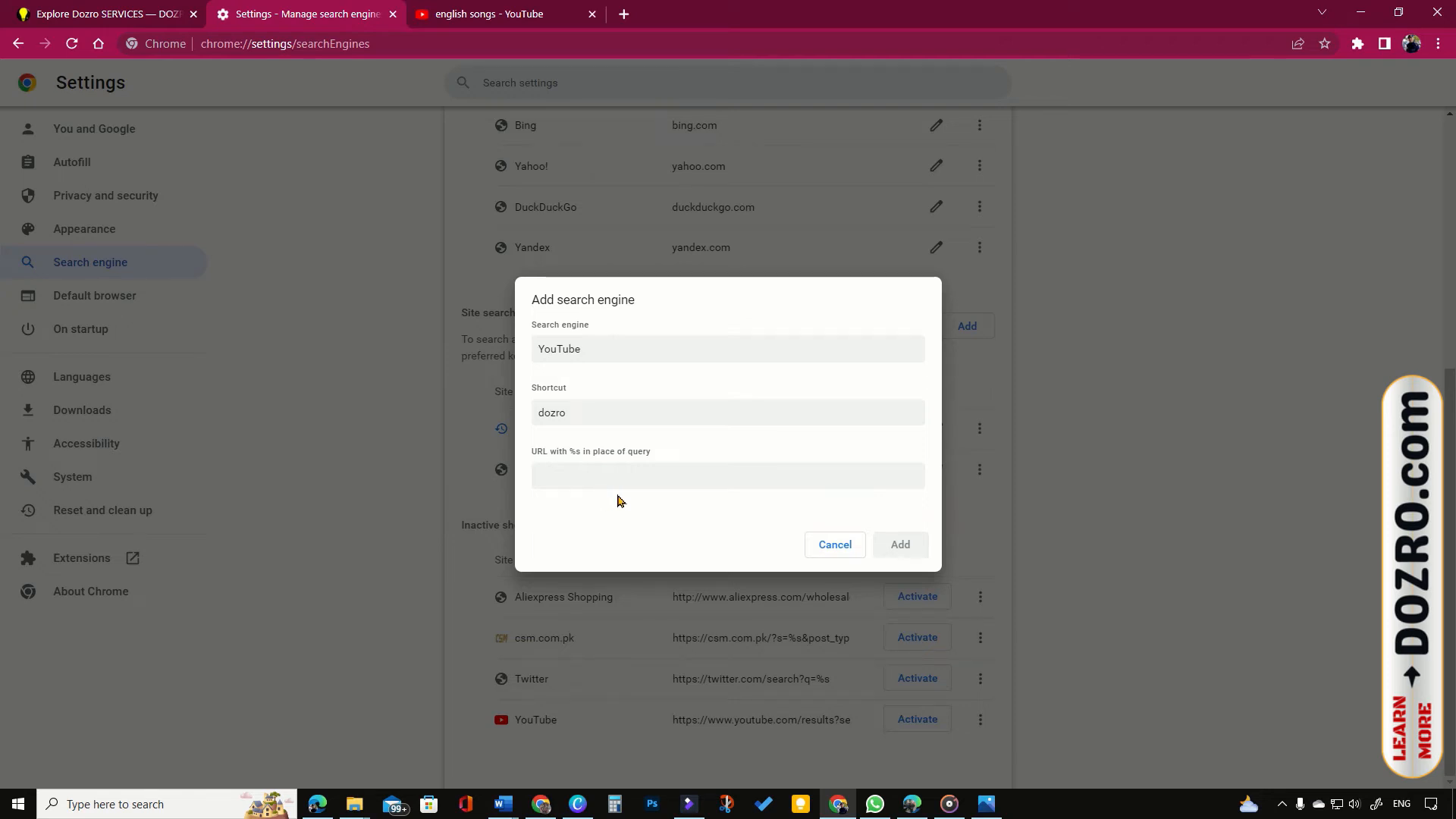
pyautogui.moveTo(636, 485)
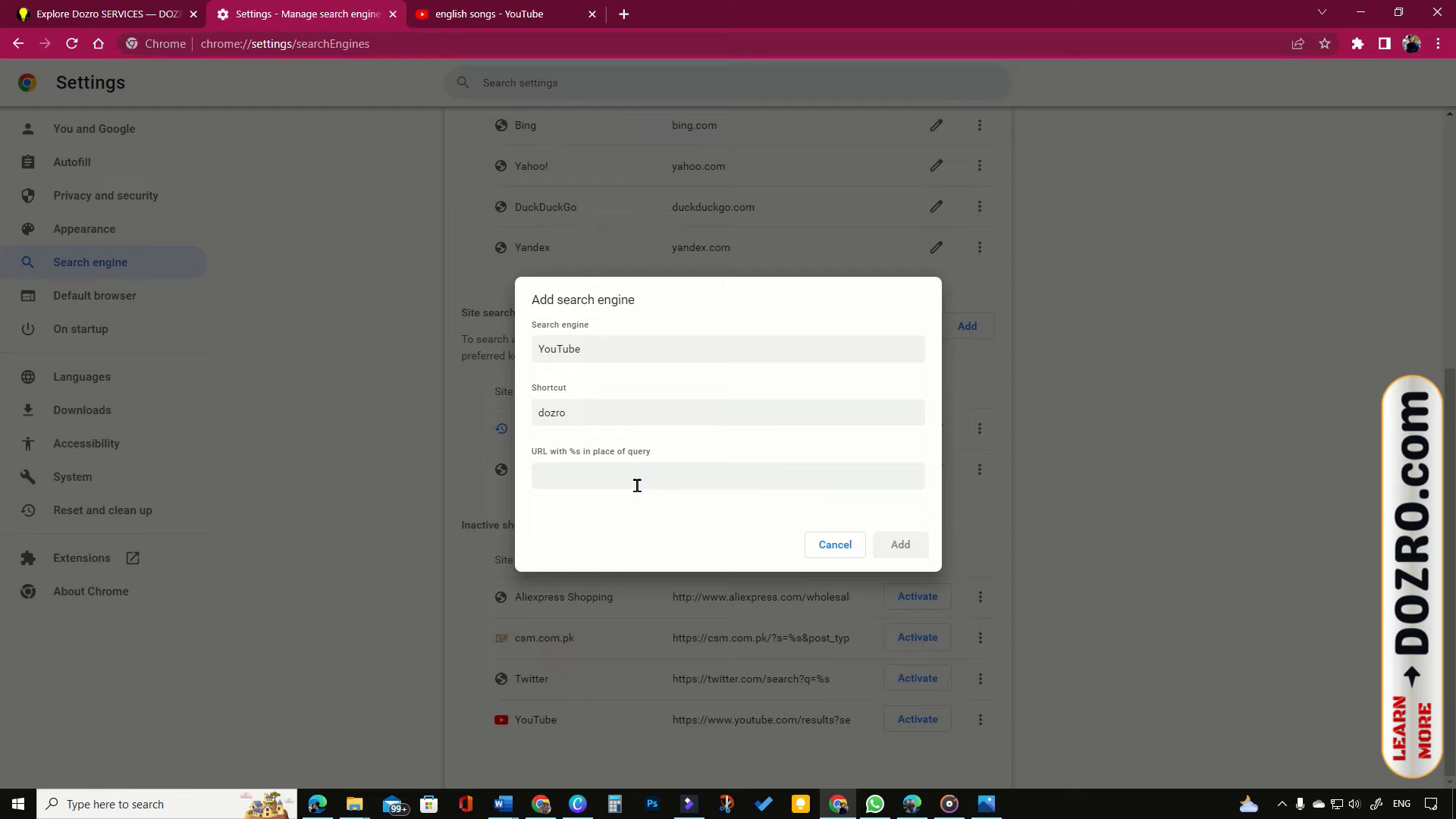
# - Search YouTube for HI to get a results address, then return to the settings page
pyautogui.click(501, 14)
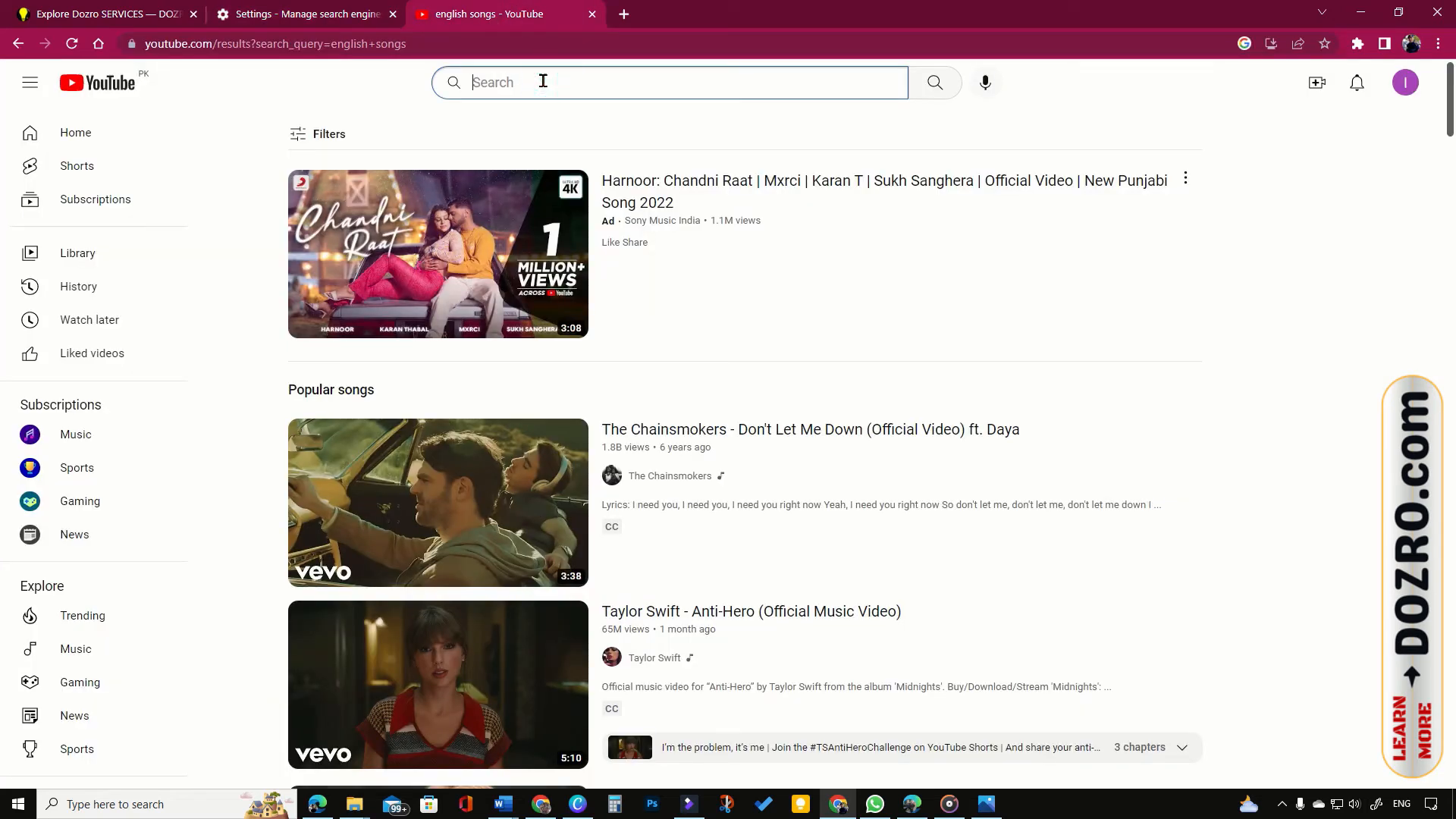
pyautogui.write('HI')
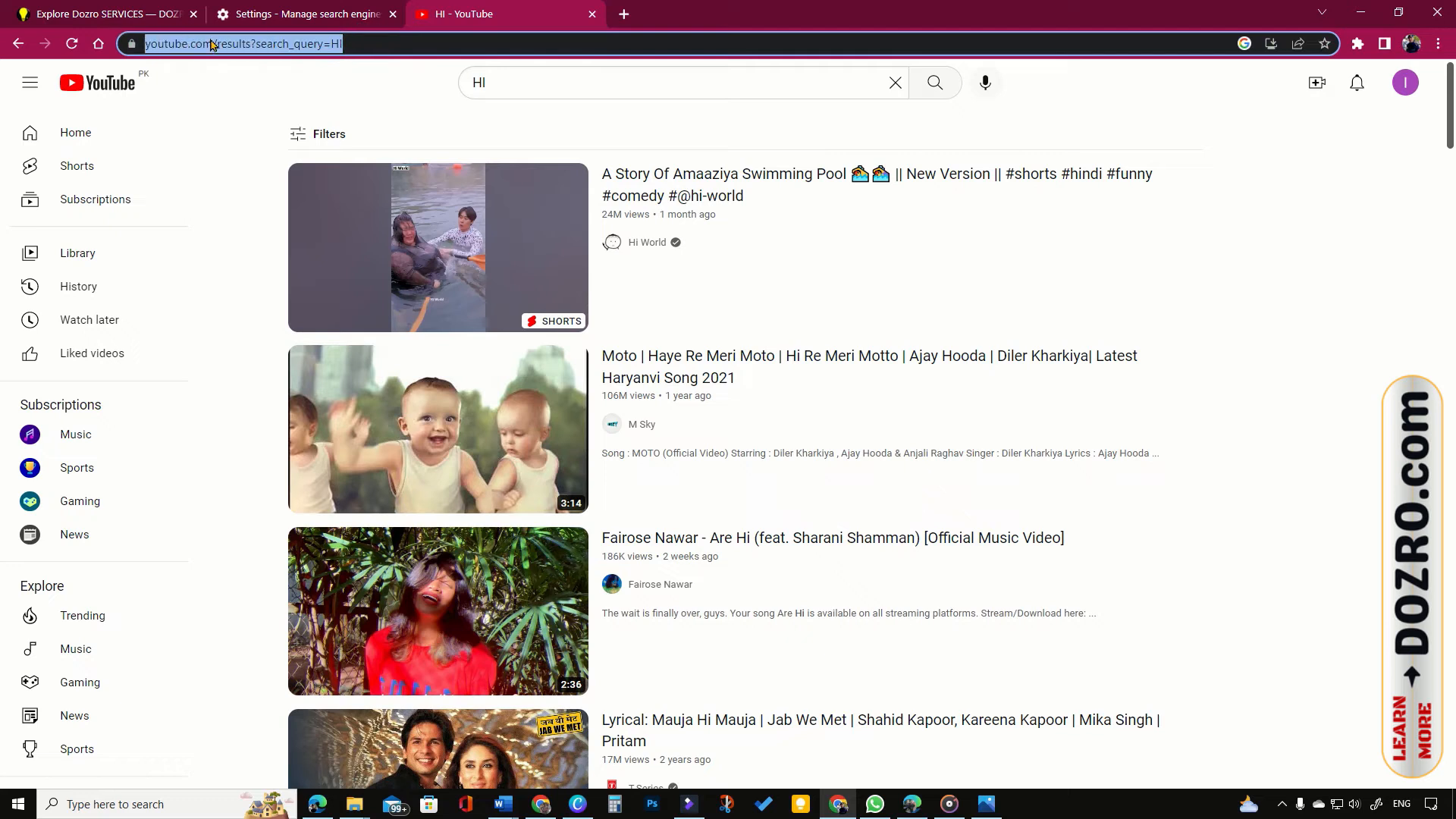
pyautogui.click(304, 13)
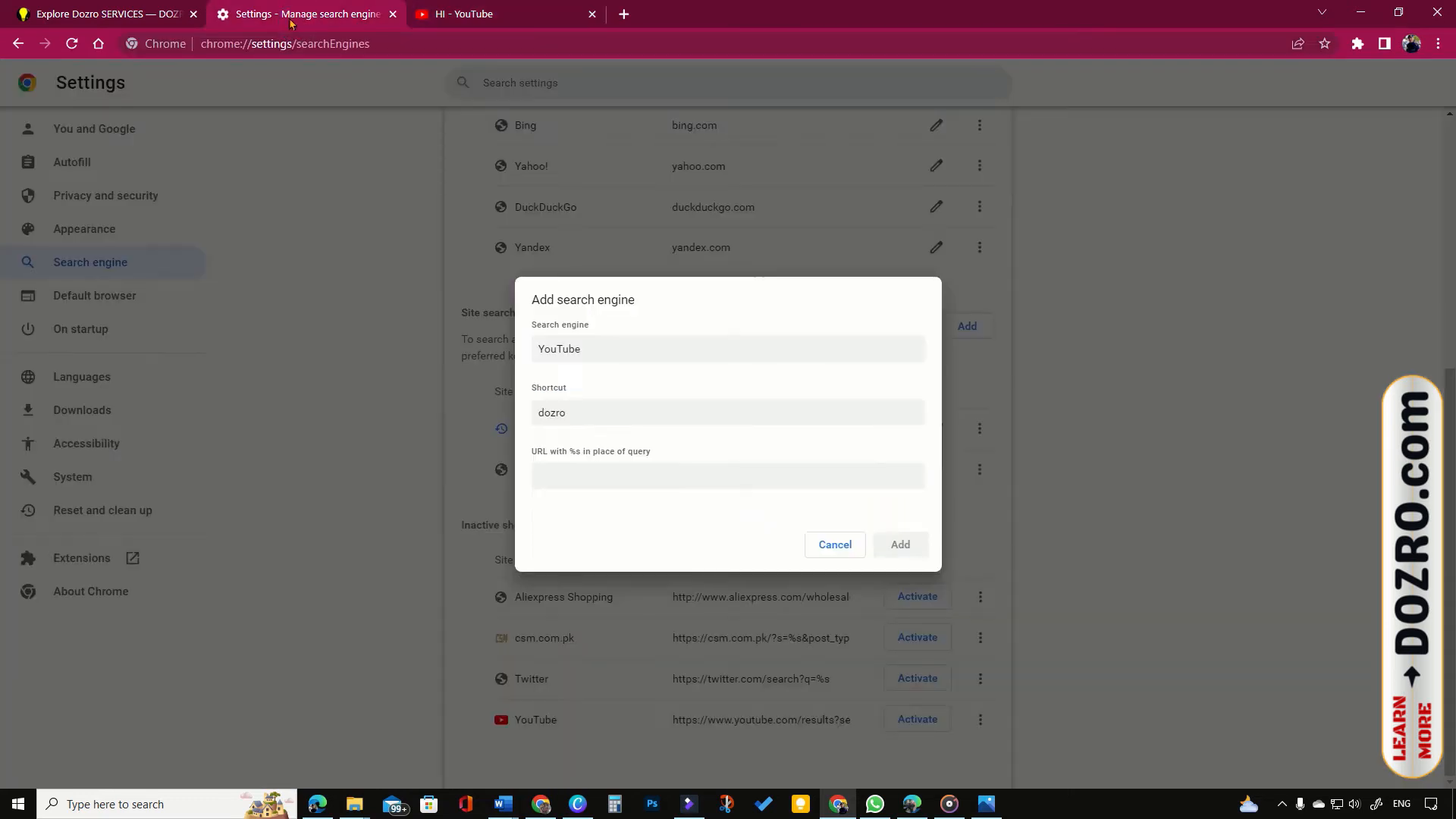
# - Enter the YouTube results URL with search_query=%s and add the YouTube site search
pyautogui.write('https://www.youtube.com/results?search_query=HI')
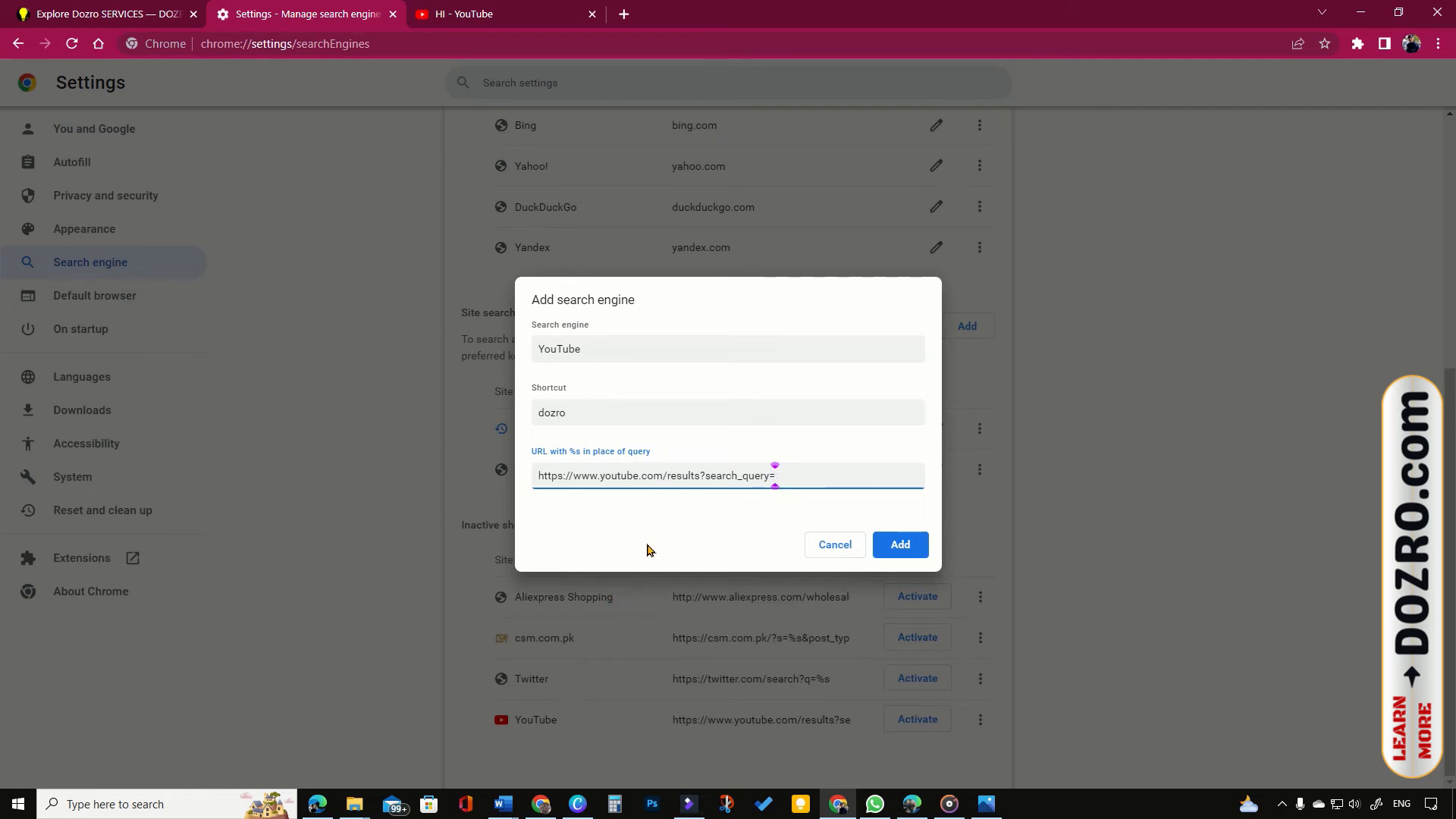
pyautogui.write('%s')
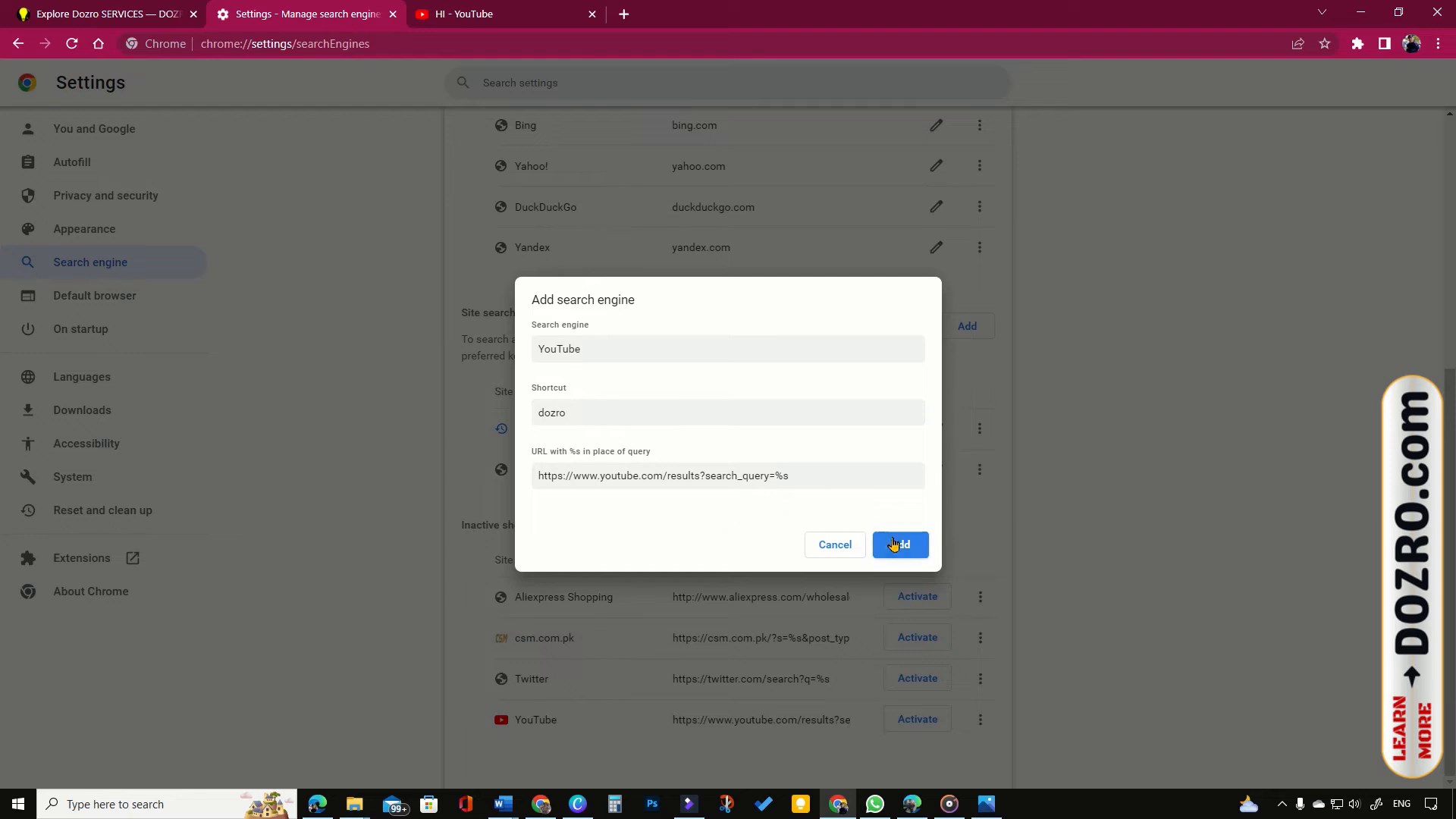
pyautogui.click(372, 44)
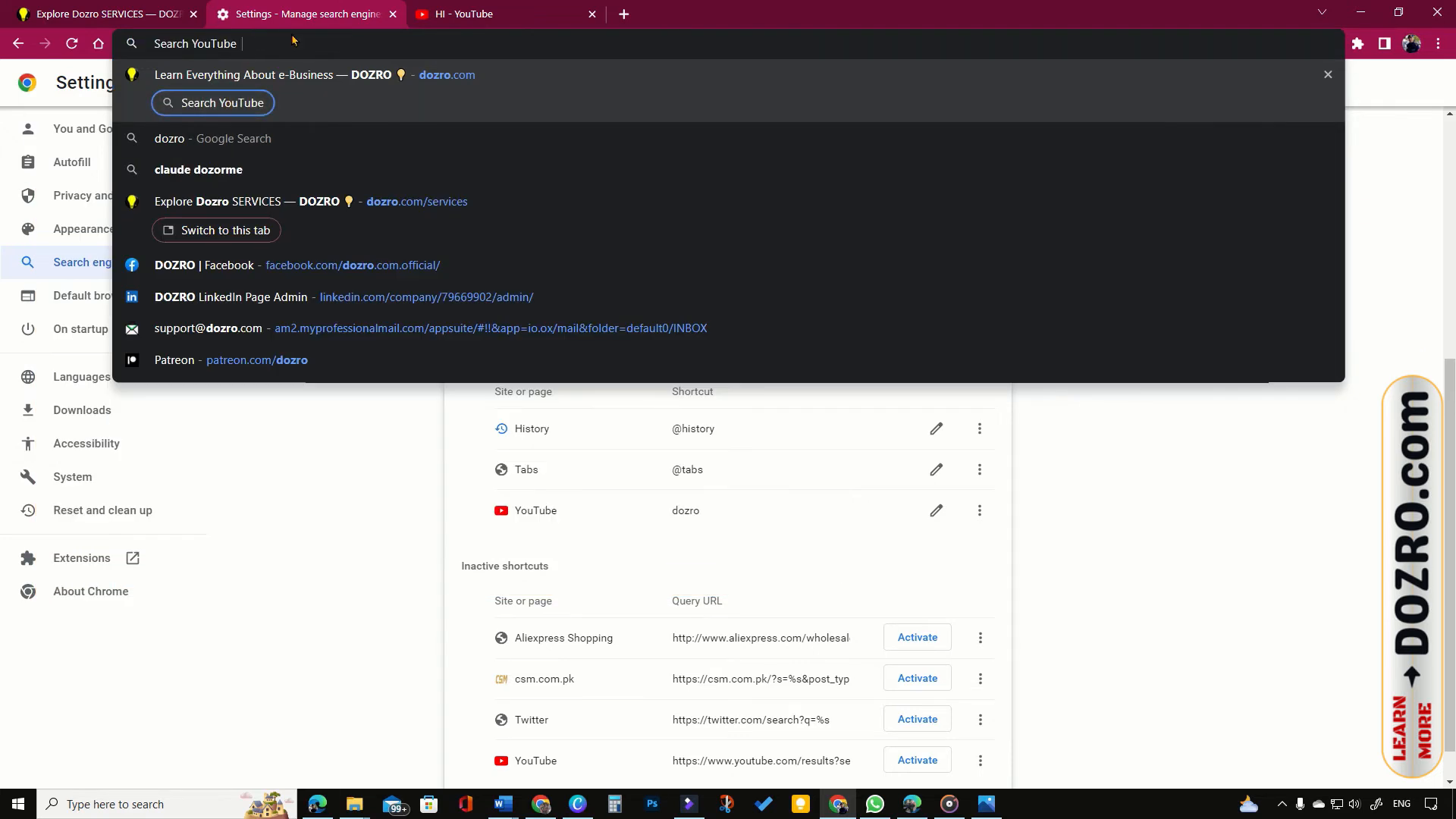
# - Search YouTube for NIAGRA from the address bar using the dozro shortcut
pyautogui.write('NIAGRA')
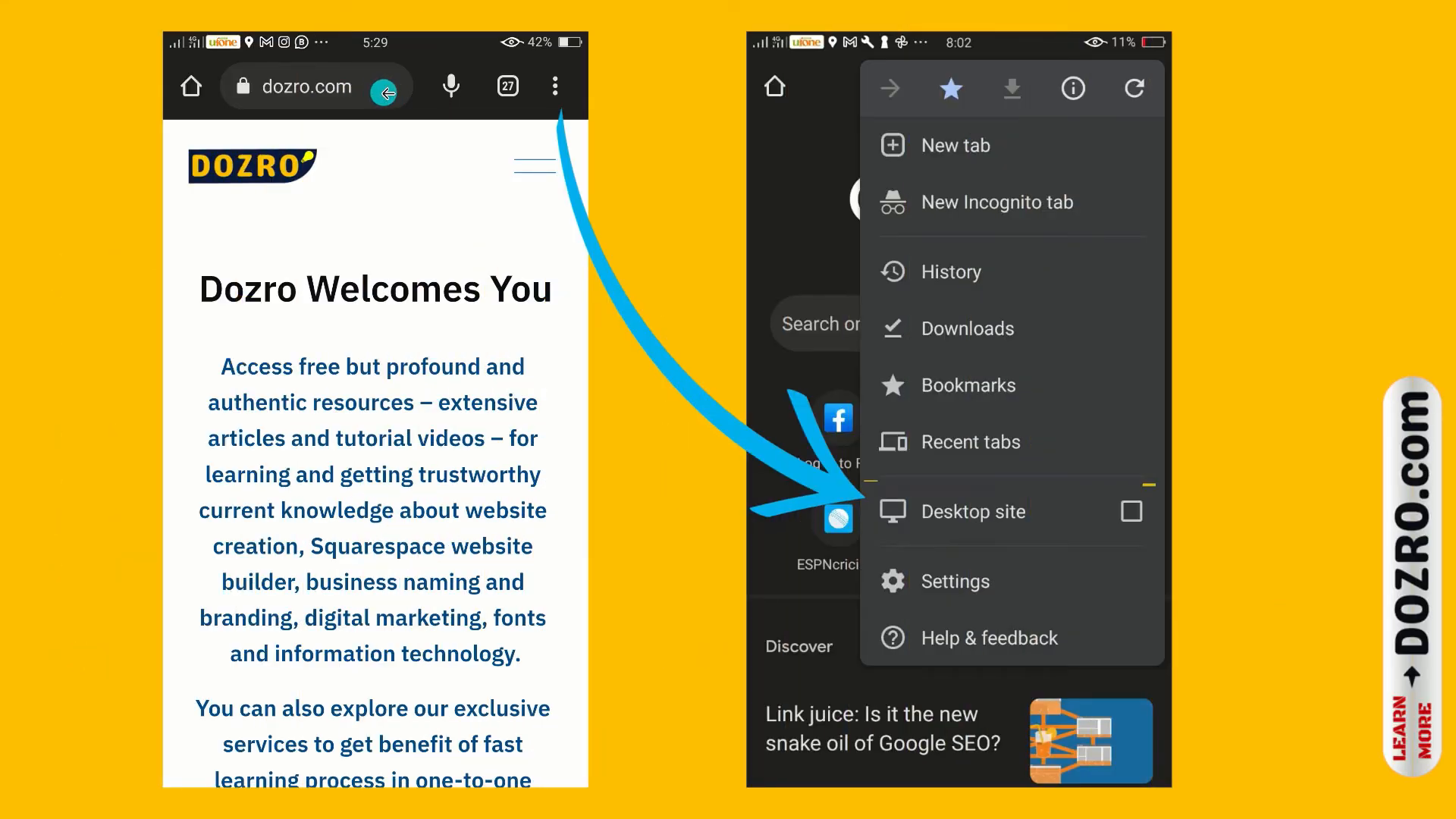
# - Reach mobile Chrome's Search engine settings showing YouTube under Recently visited
pyautogui.click(970, 511)
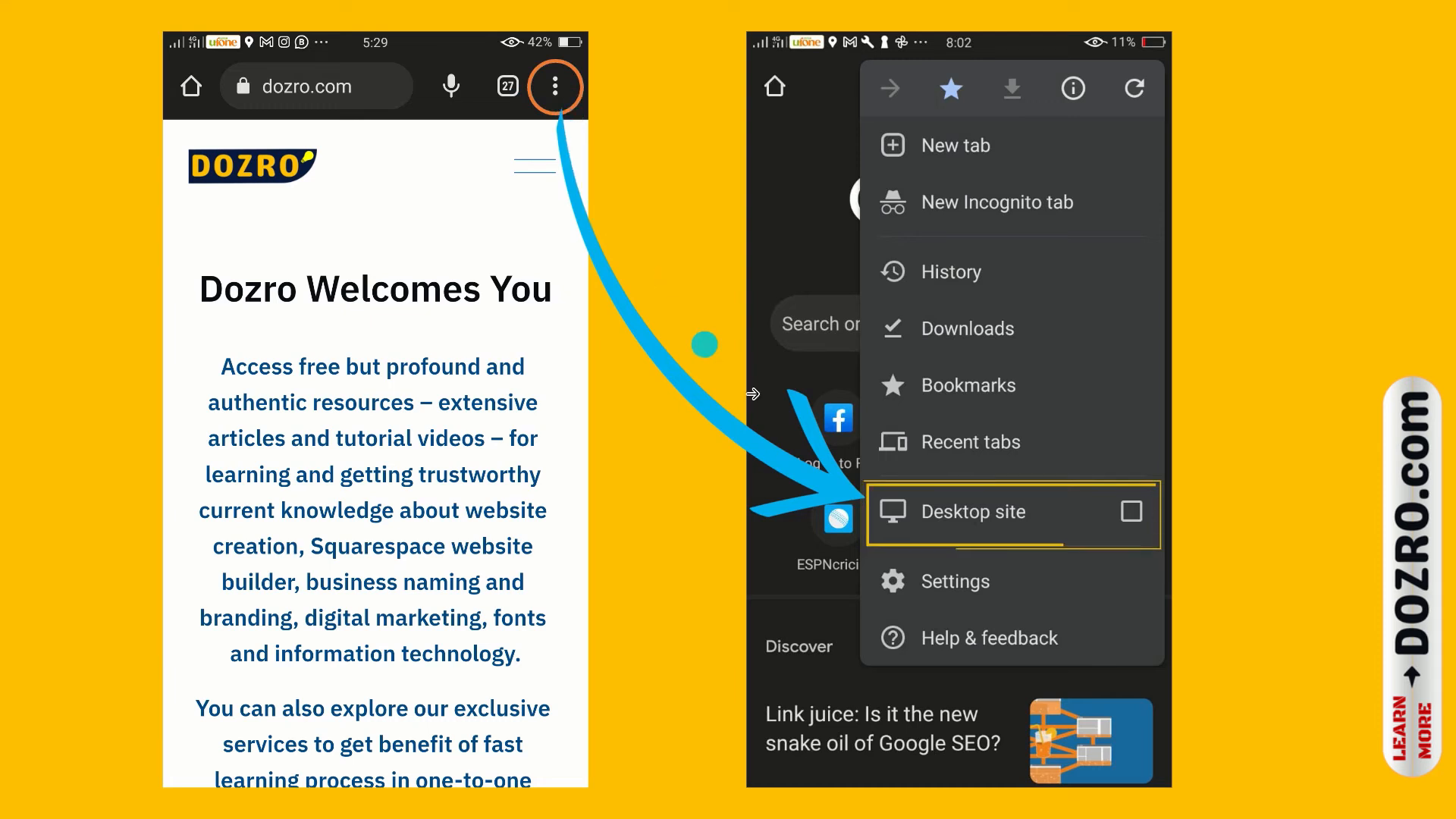
pyautogui.click(1011, 512)
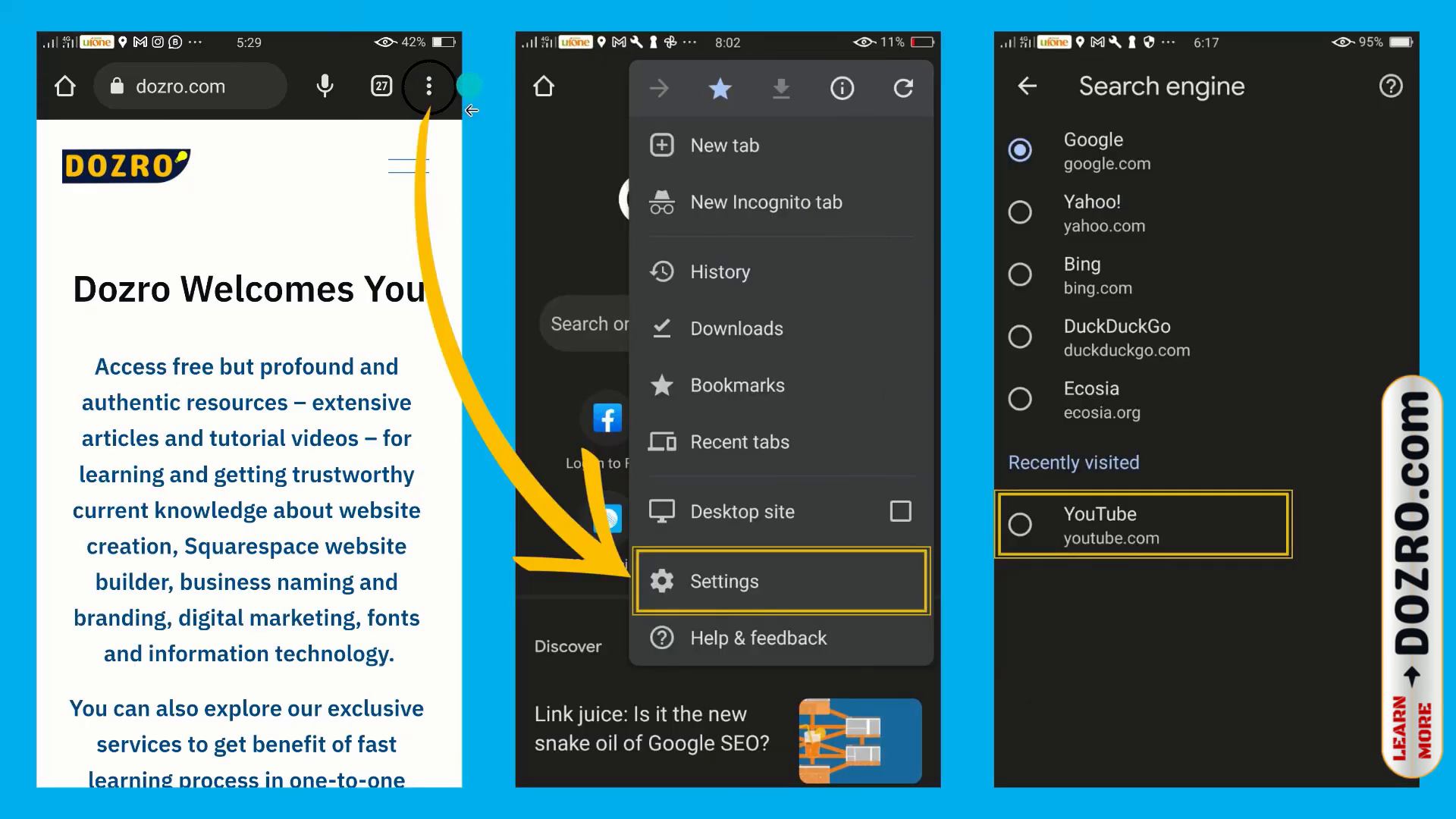
pyautogui.click(779, 581)
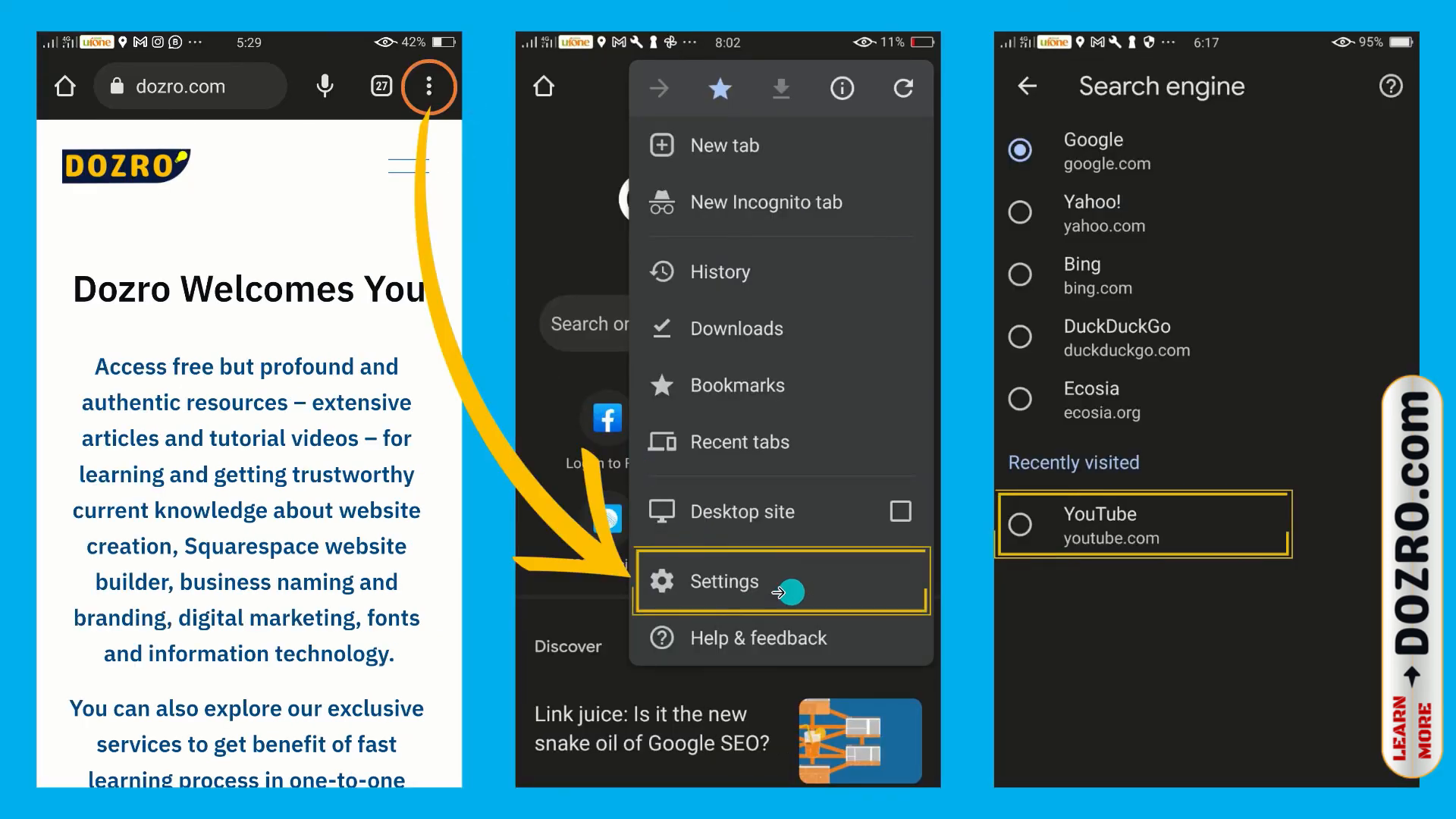